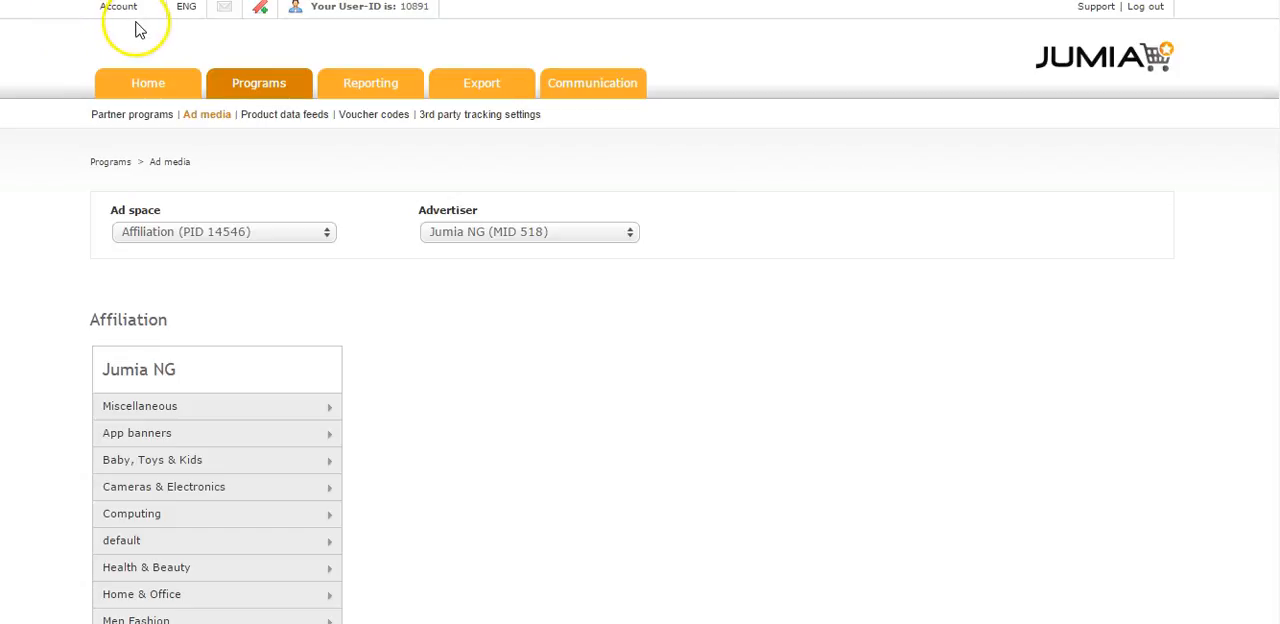
Step: Go from the Account menu to the Ad space overview listing existing ad spaces
left_click(118, 7)
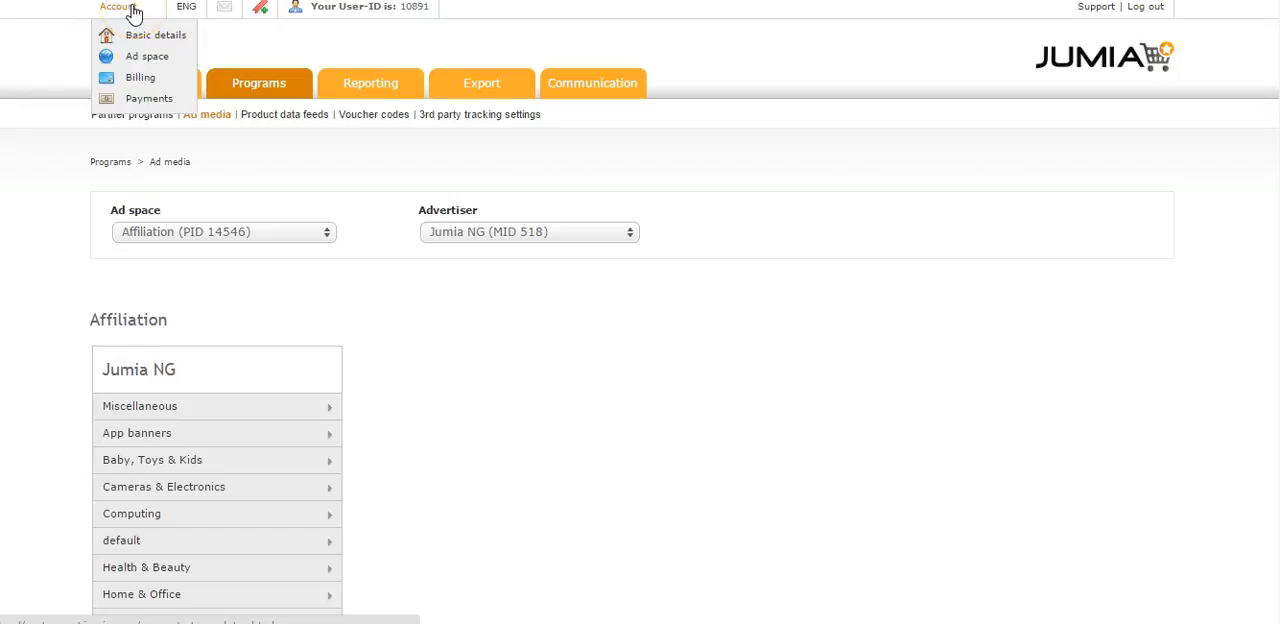
mouse_move(147, 56)
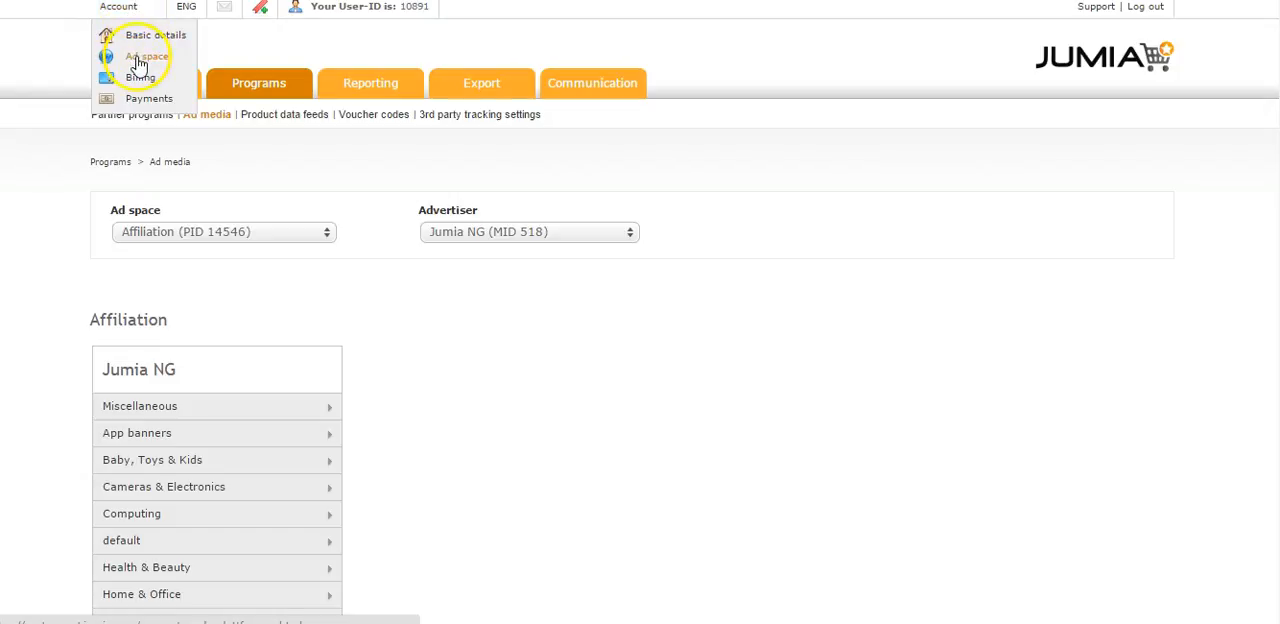
left_click(147, 56)
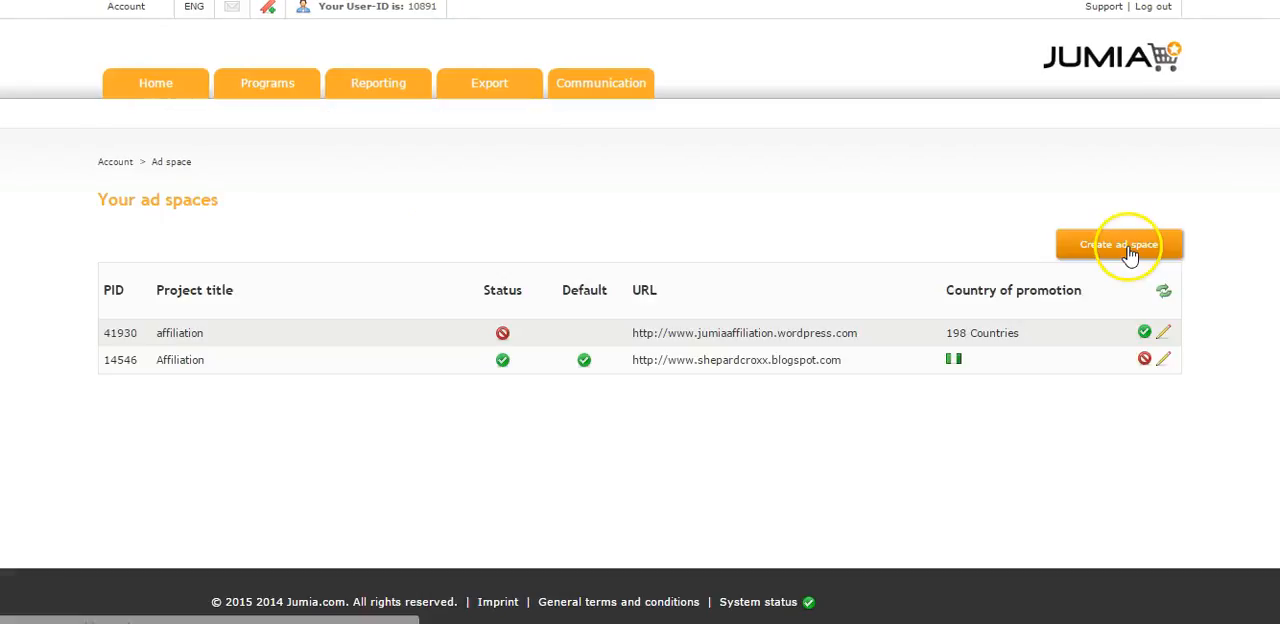
left_click(1119, 244)
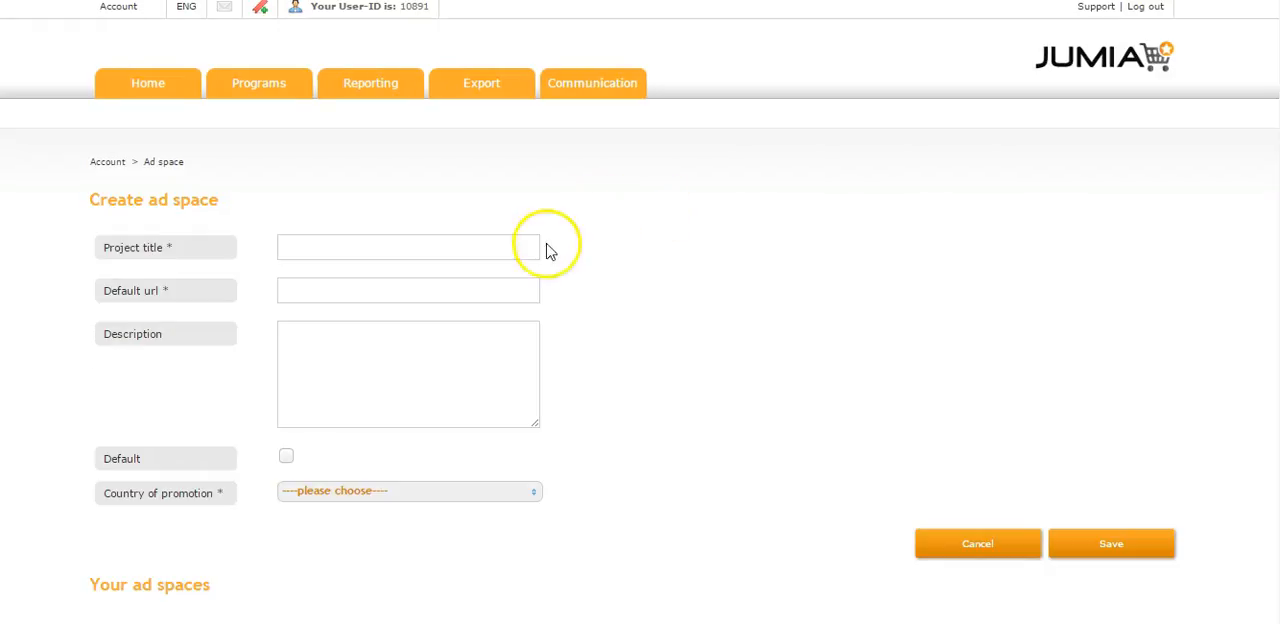
left_click(407, 247)
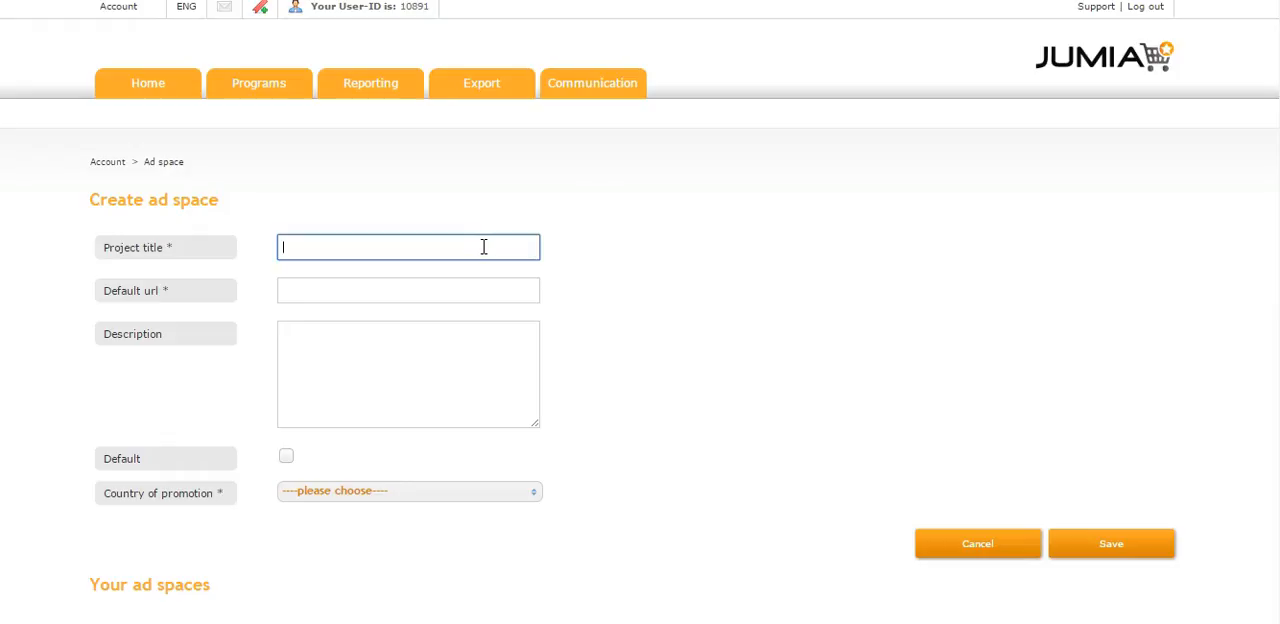
type("jumia")
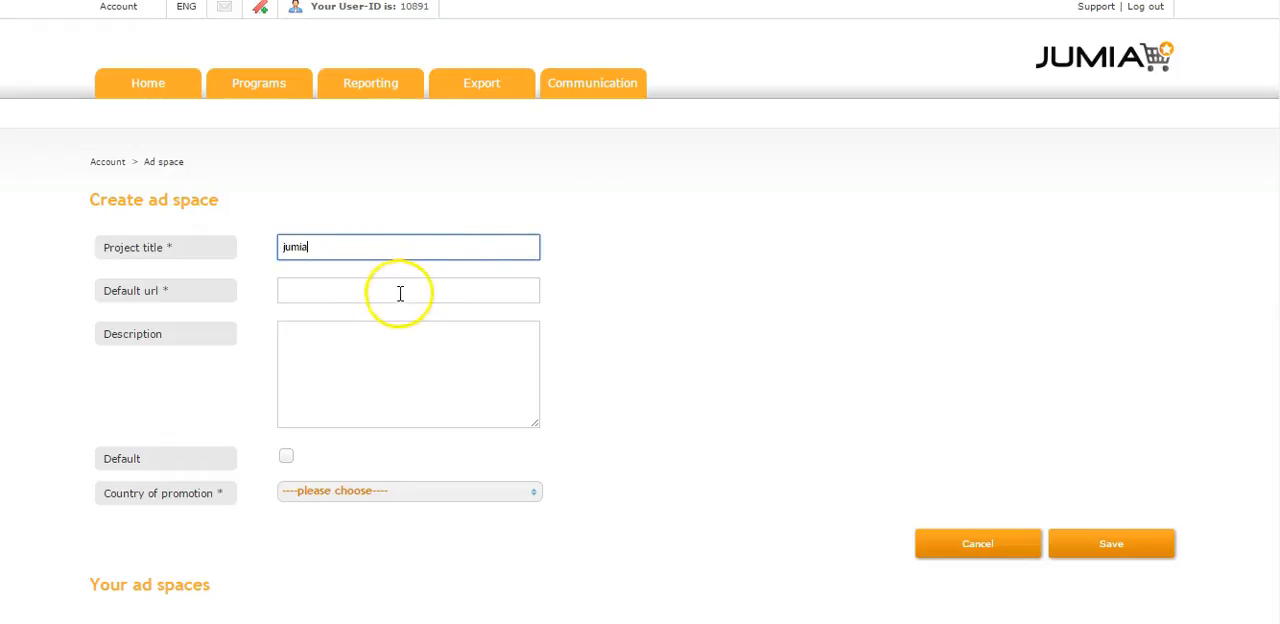
type("www.")
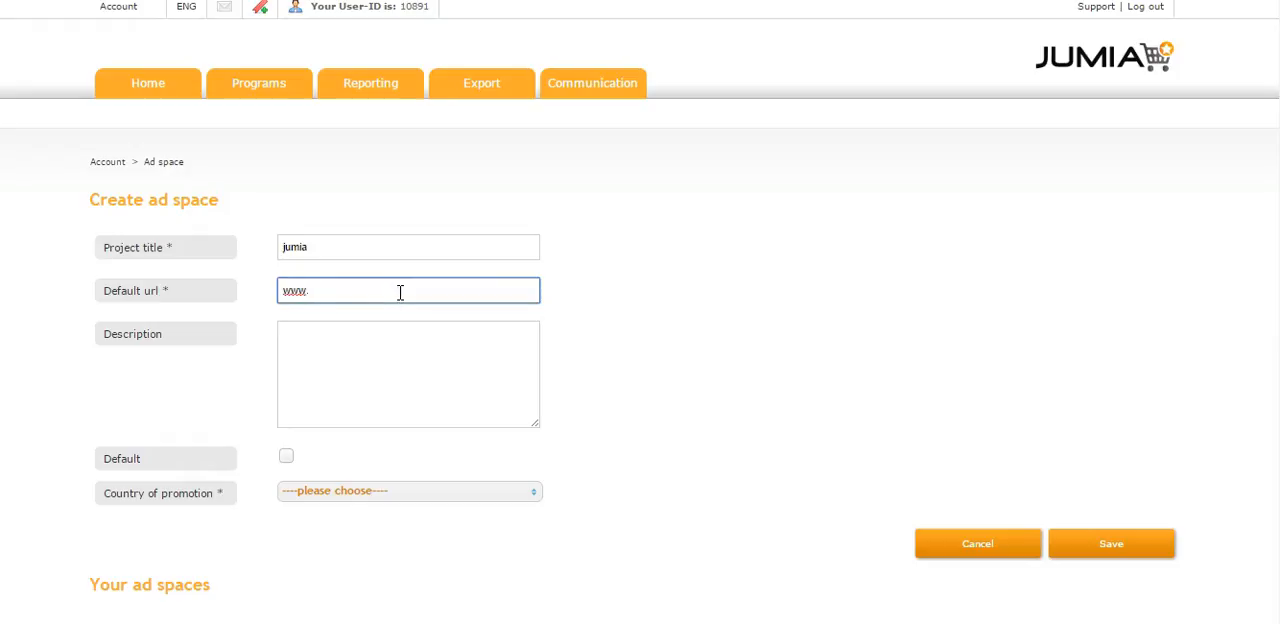
type("jumia")
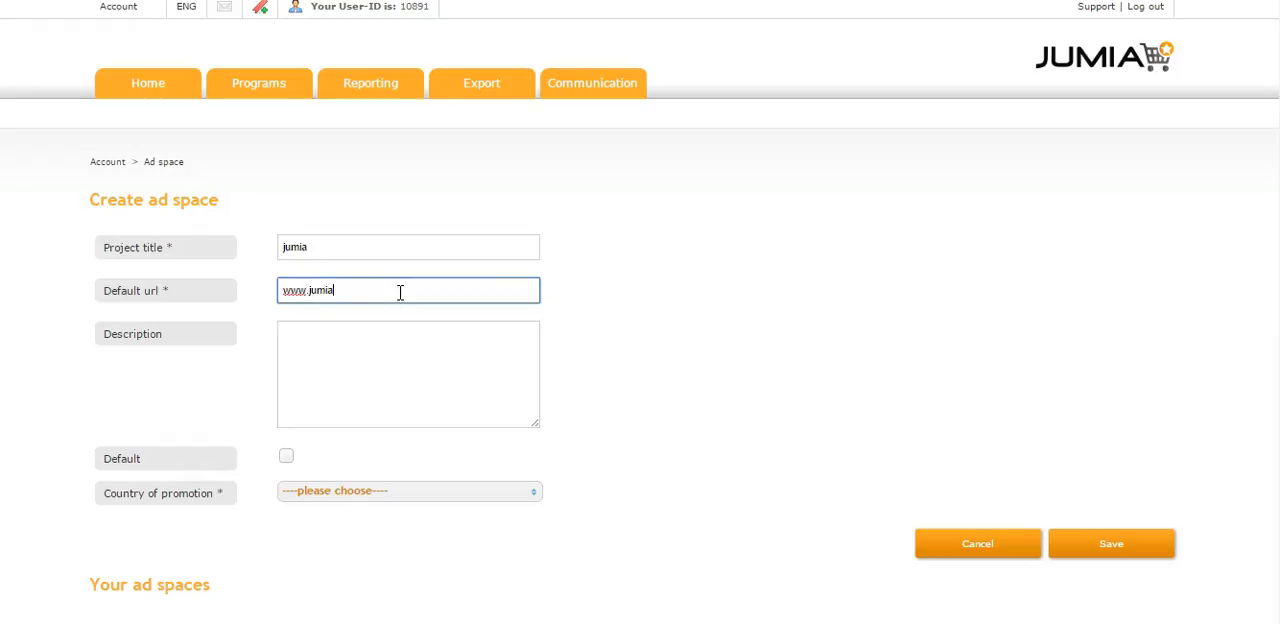
type(".com")
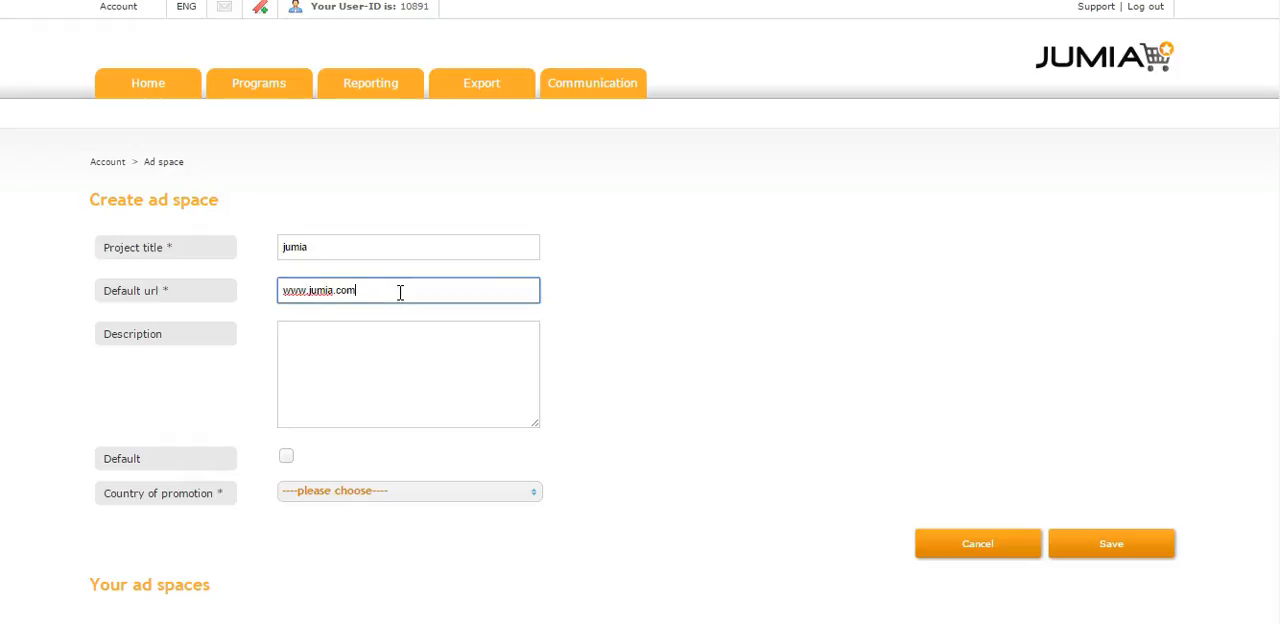
type(".ng")
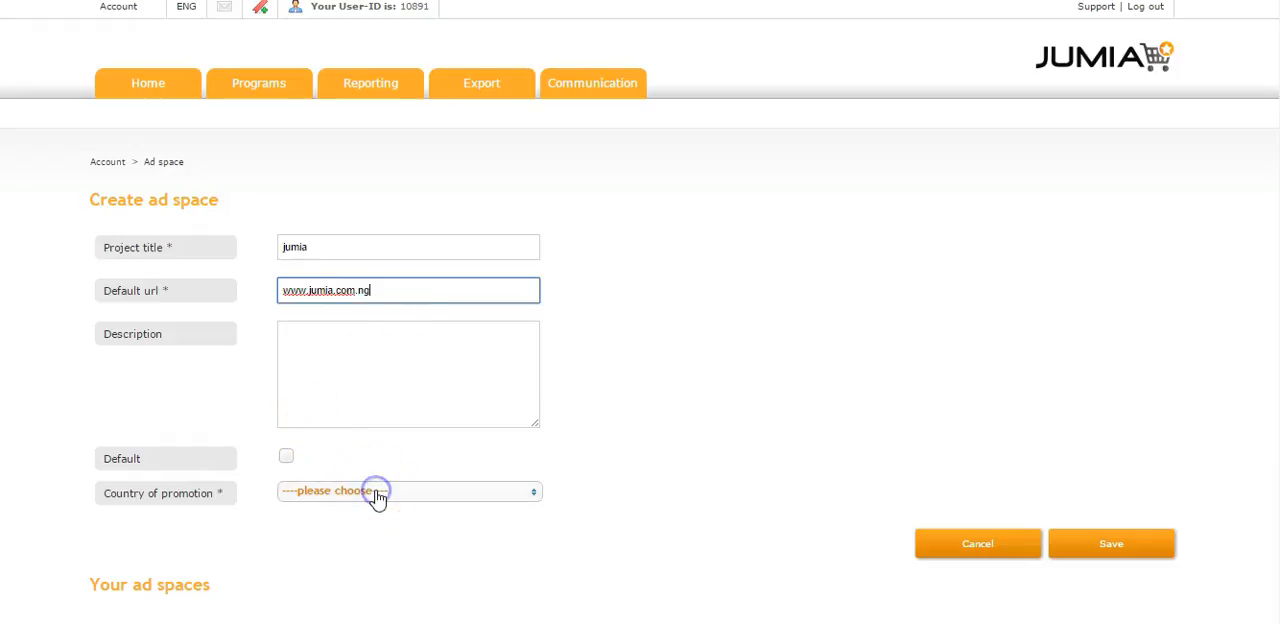
Step: Choose 'all' in Country of promotion to cover all 198 countries
left_click(410, 491)
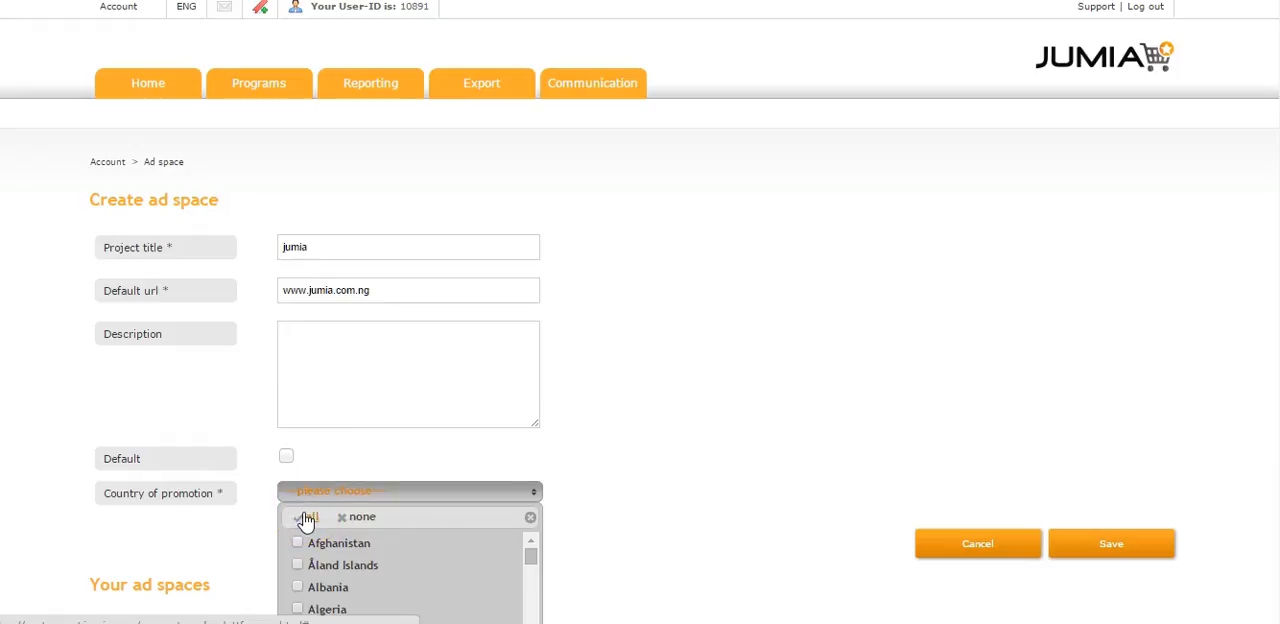
left_click(305, 516)
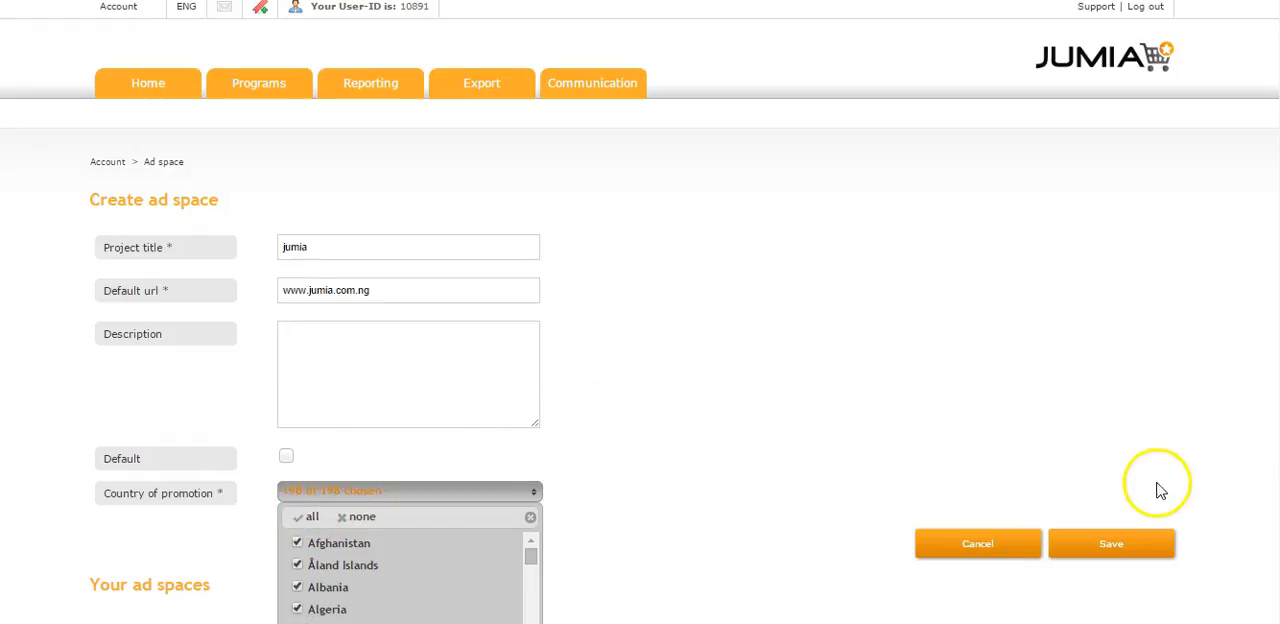
mouse_move(1111, 543)
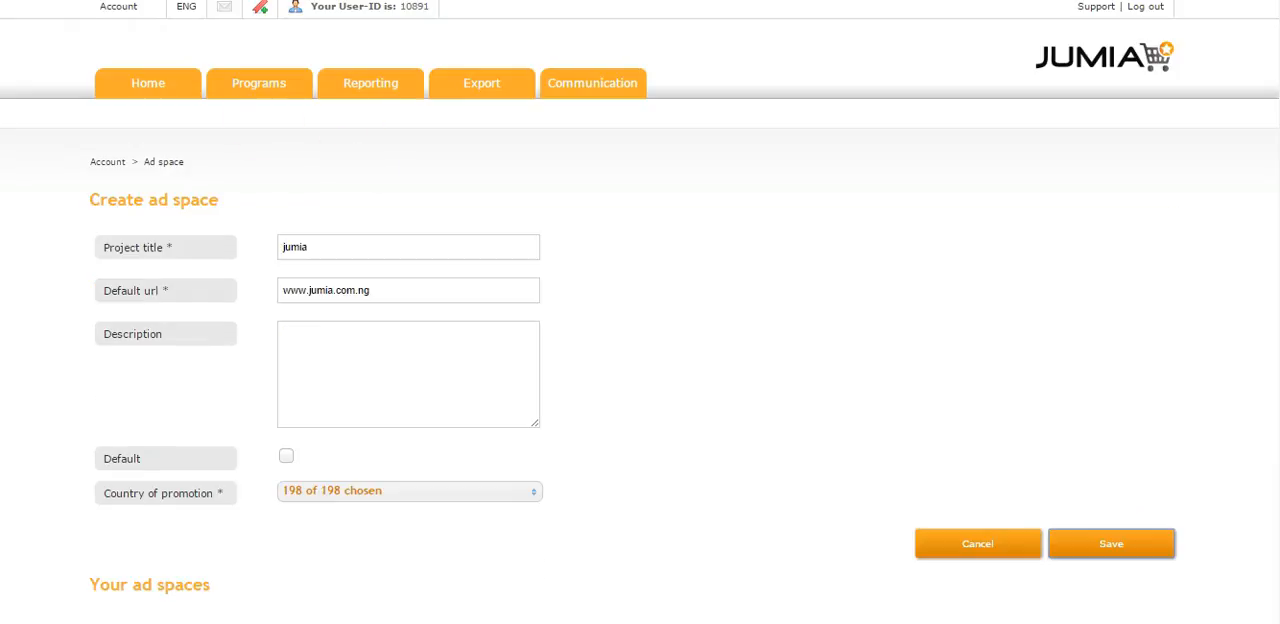
mouse_move(80, 17)
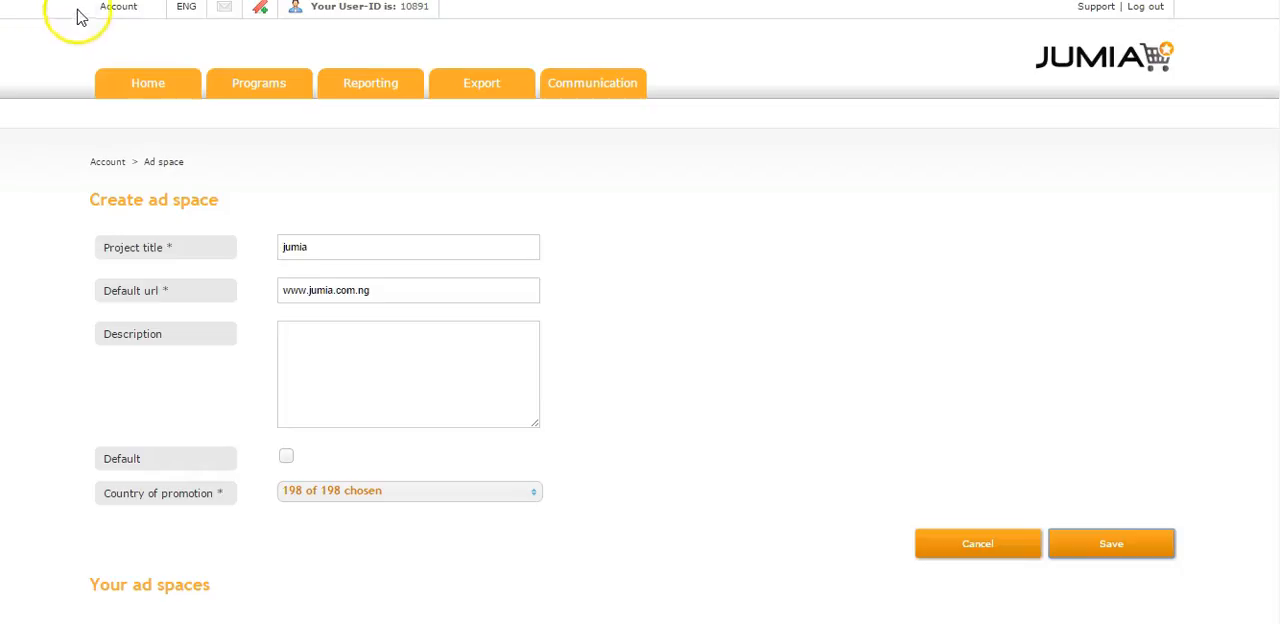
left_click(118, 7)
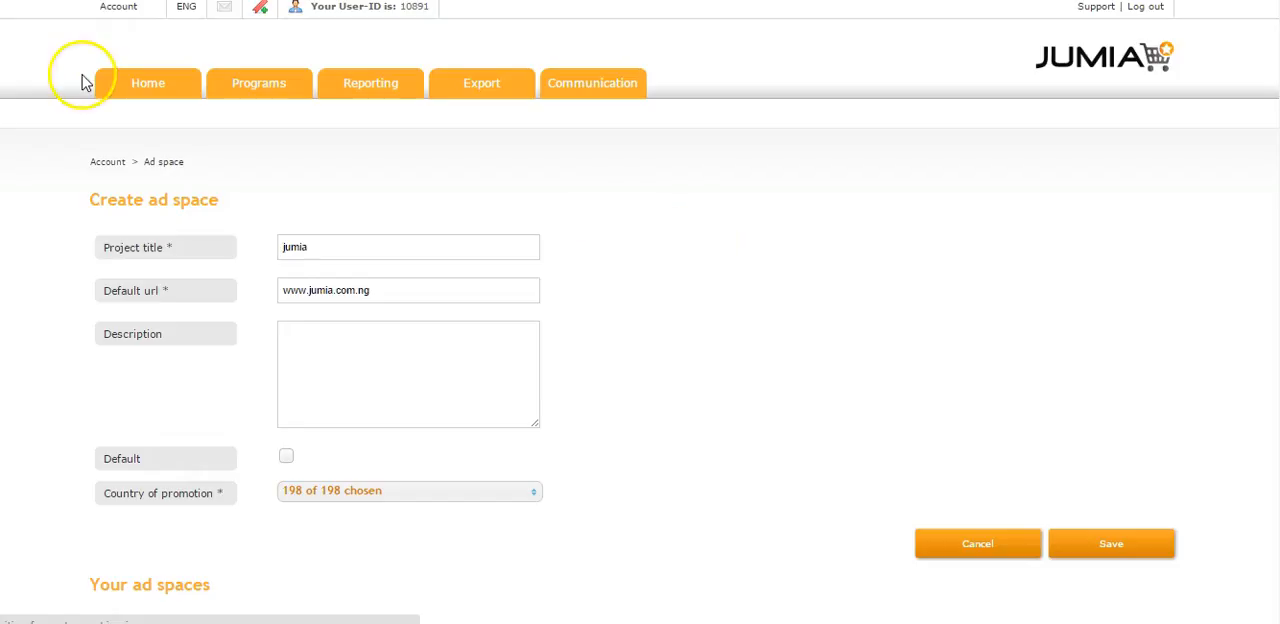
Step: Save the jumia ad space, then deactivate it from its row in the list
left_click(1111, 543)
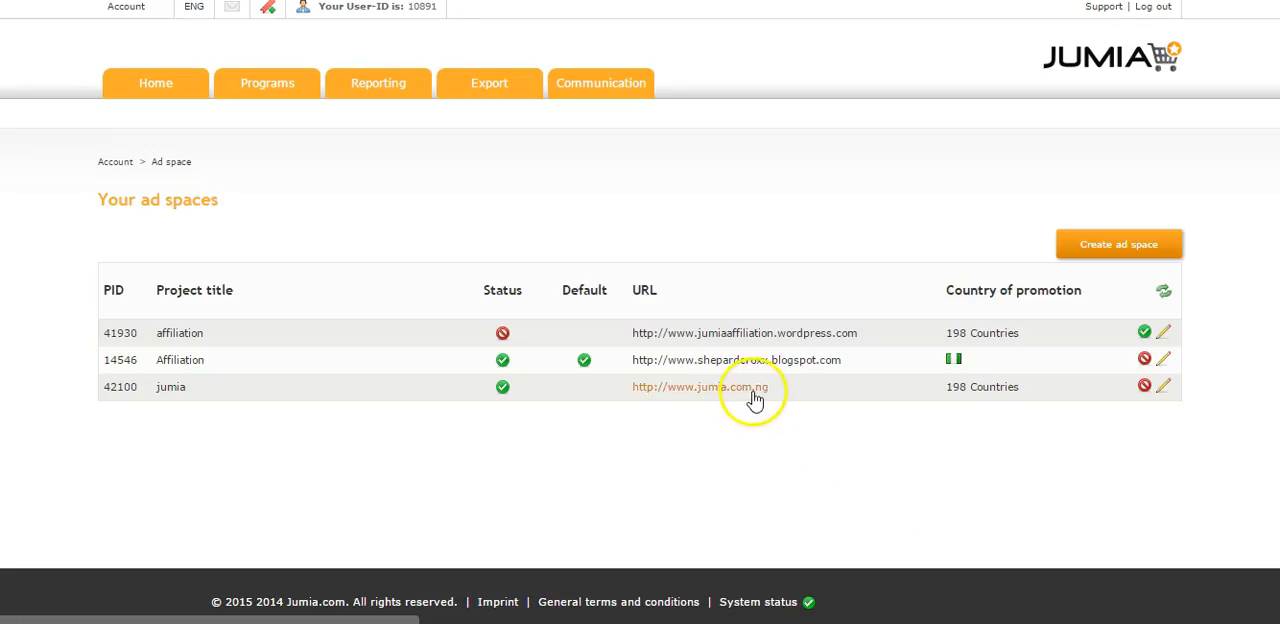
mouse_move(1035, 432)
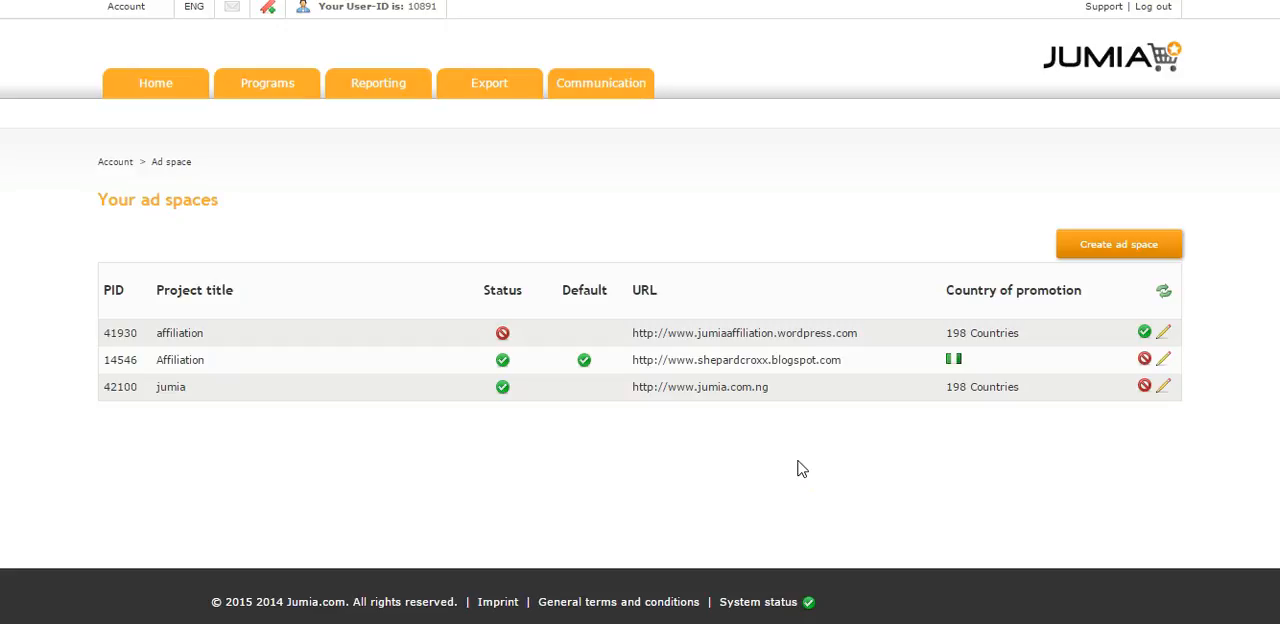
mouse_move(1107, 388)
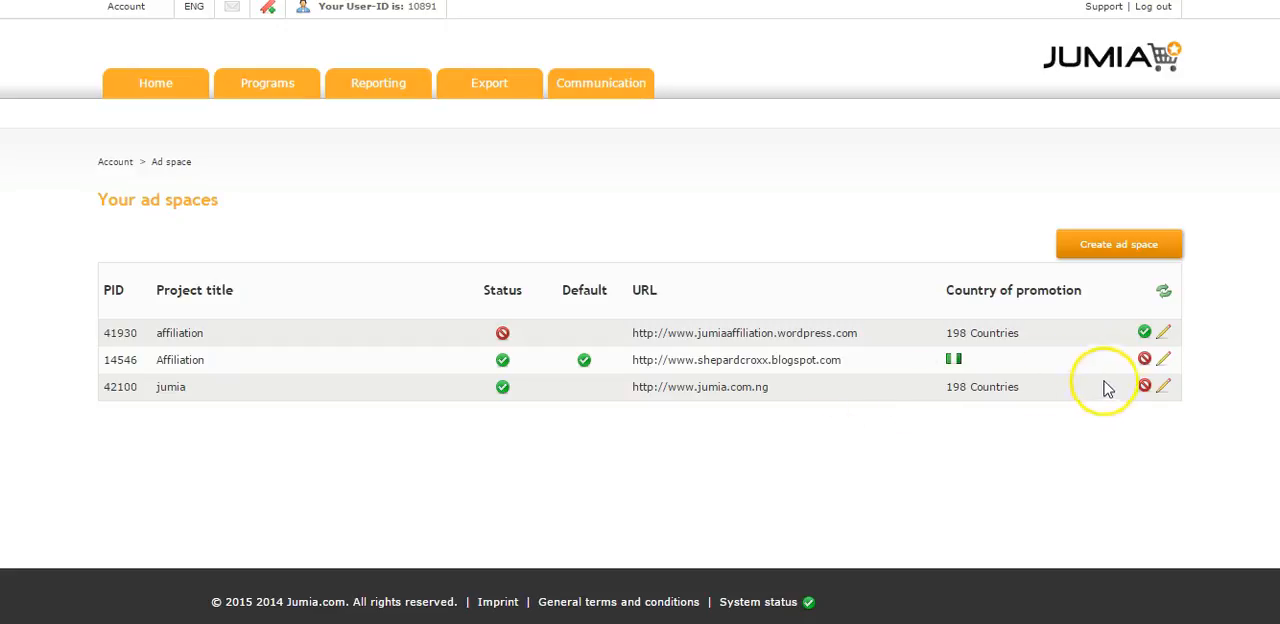
mouse_move(1146, 388)
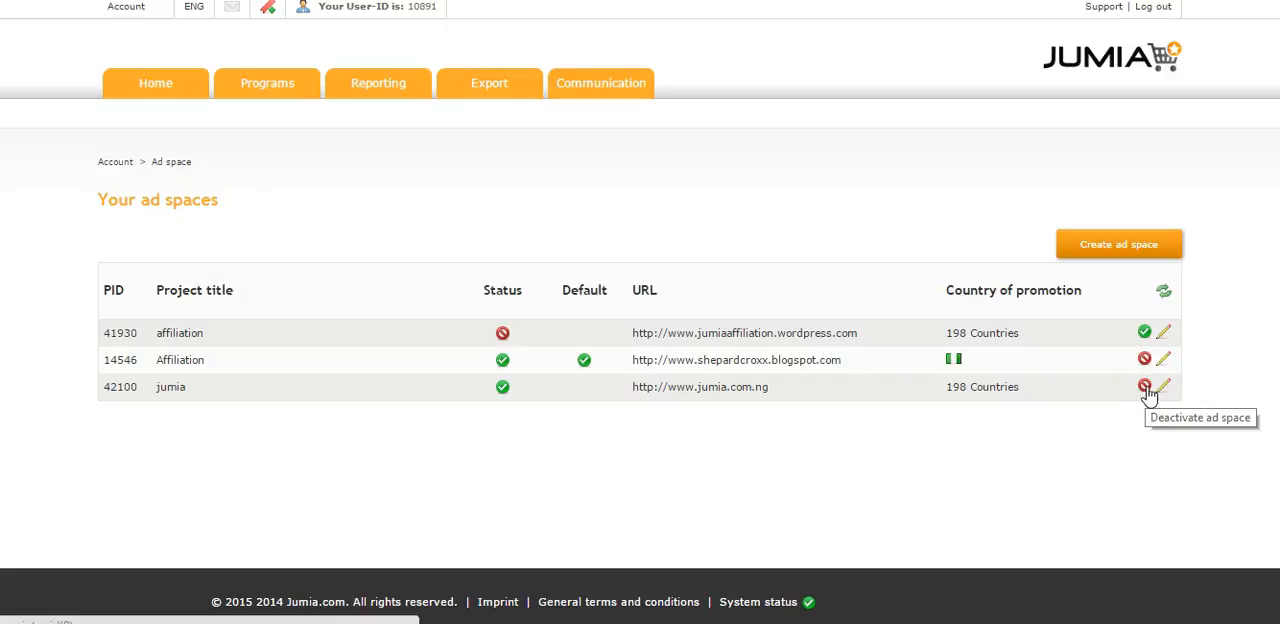
left_click(1145, 387)
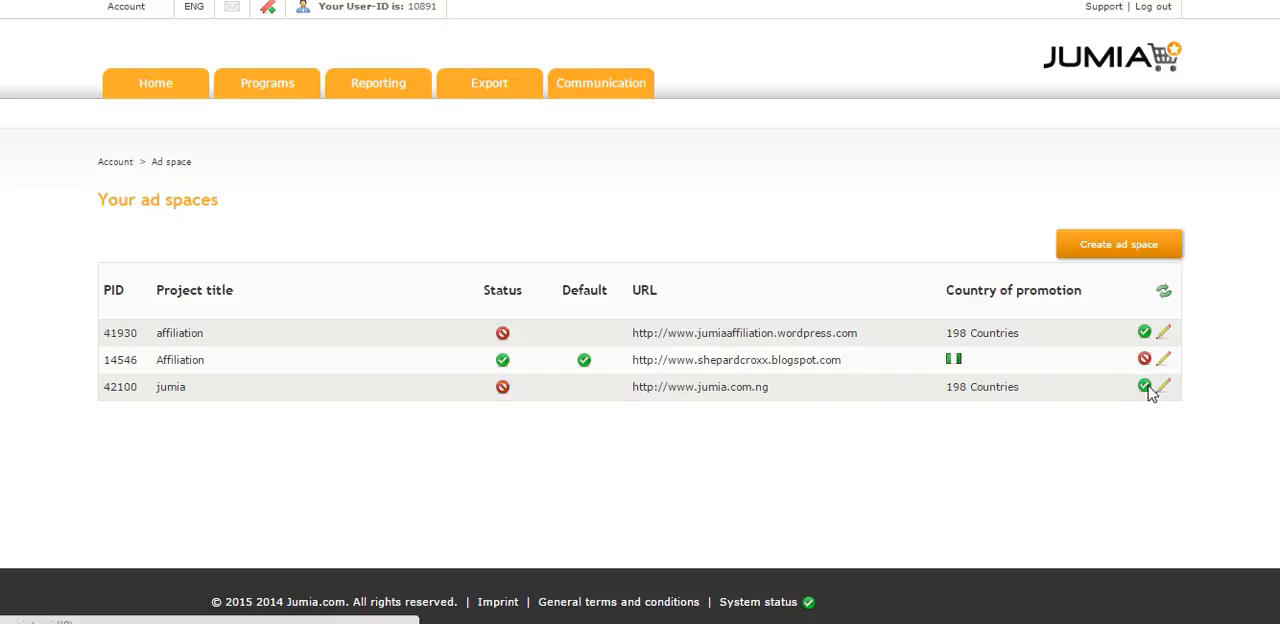